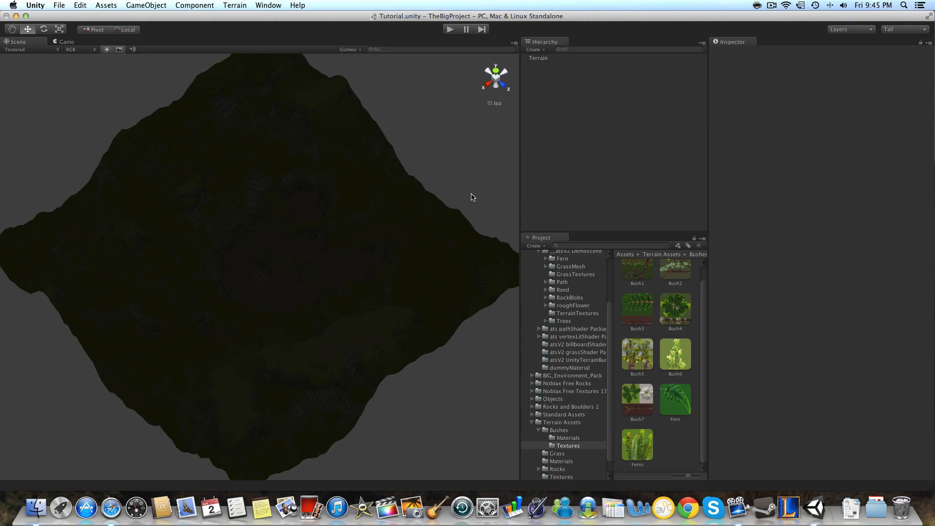
Step: Visit crazybump.com in Safari to view its download options, then close the browser
left_click(111, 508)
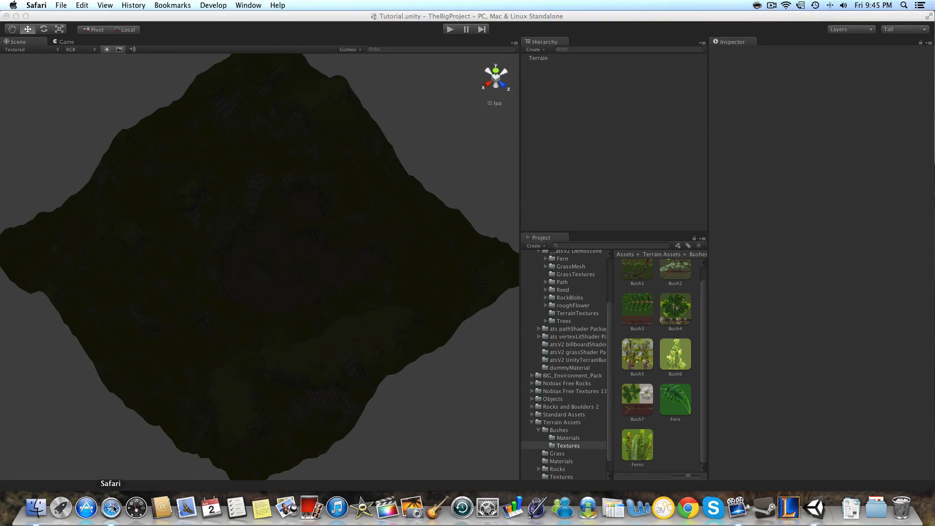
left_click(112, 507)
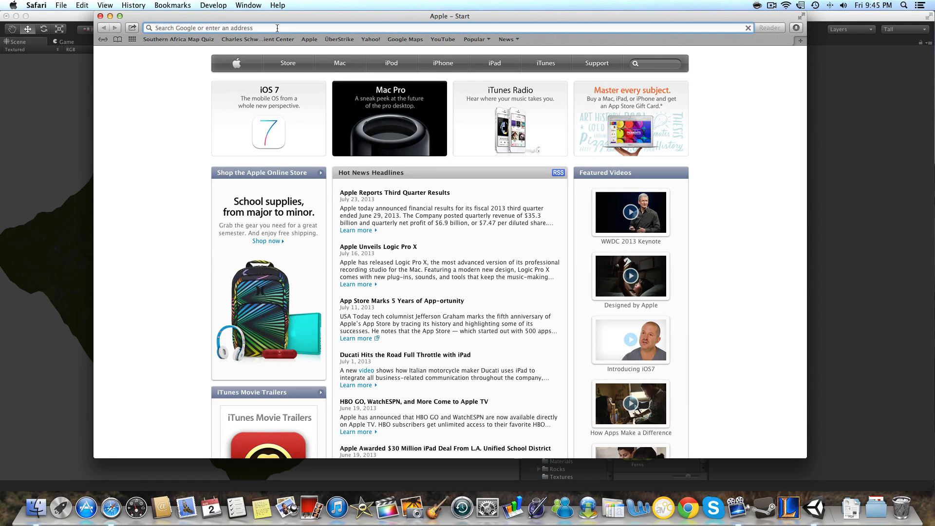
type("crazybump.com")
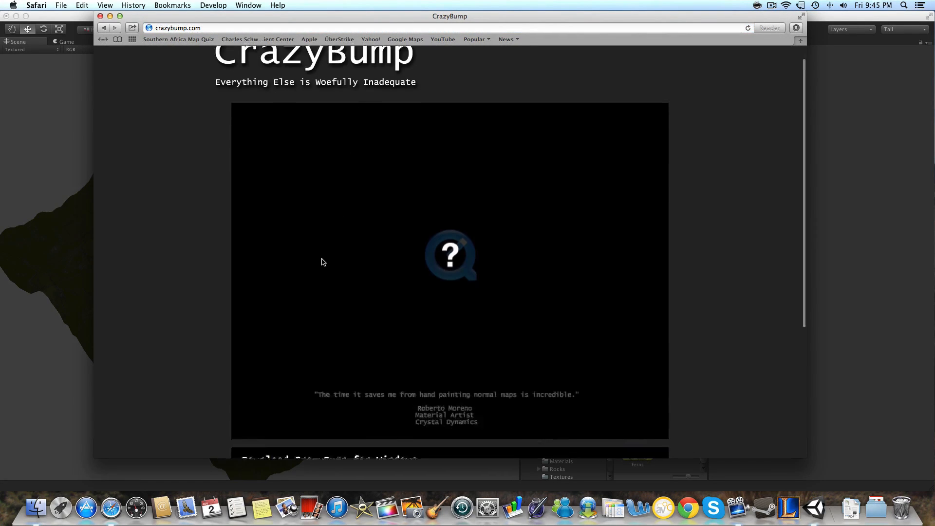
scroll("down", 3)
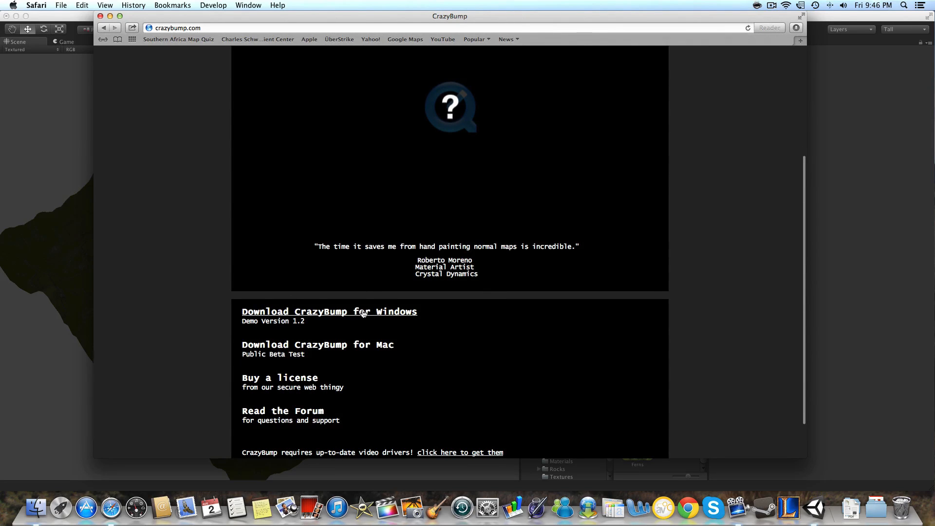
mouse_move(361, 348)
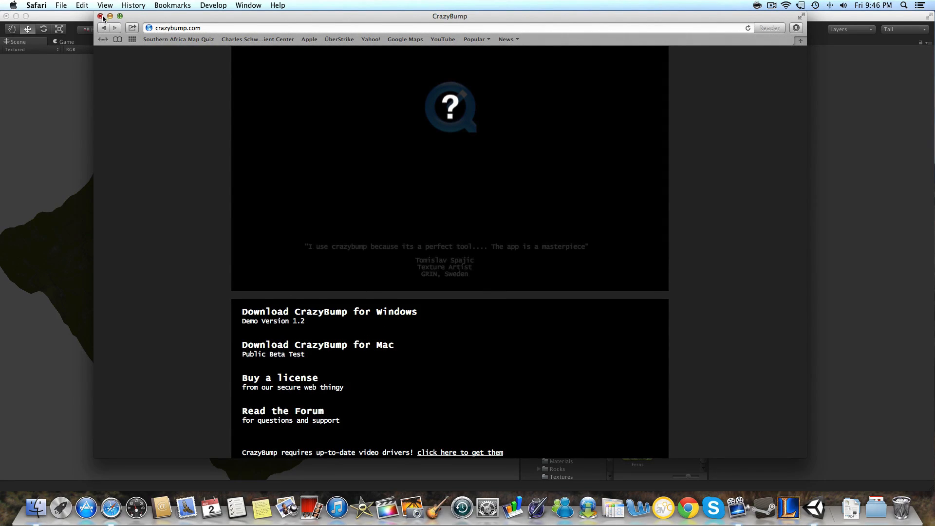
left_click(101, 16)
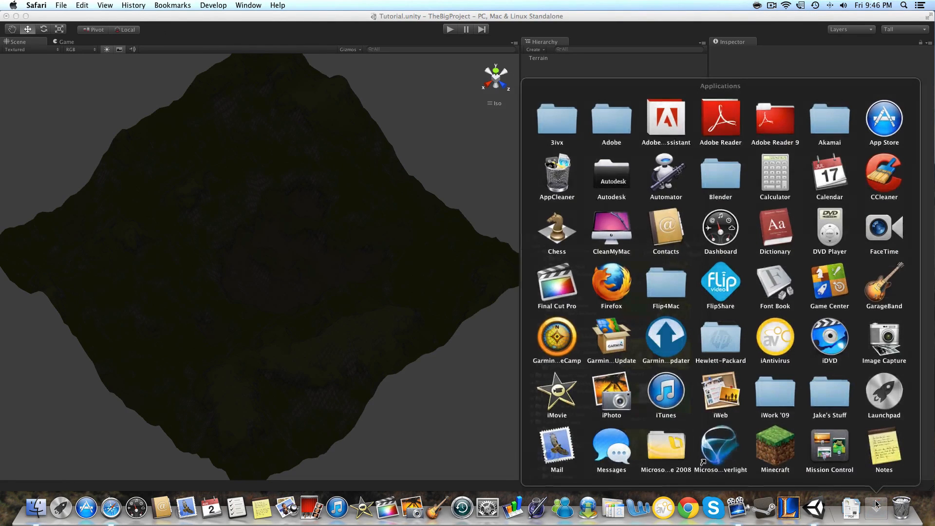
mouse_move(828, 405)
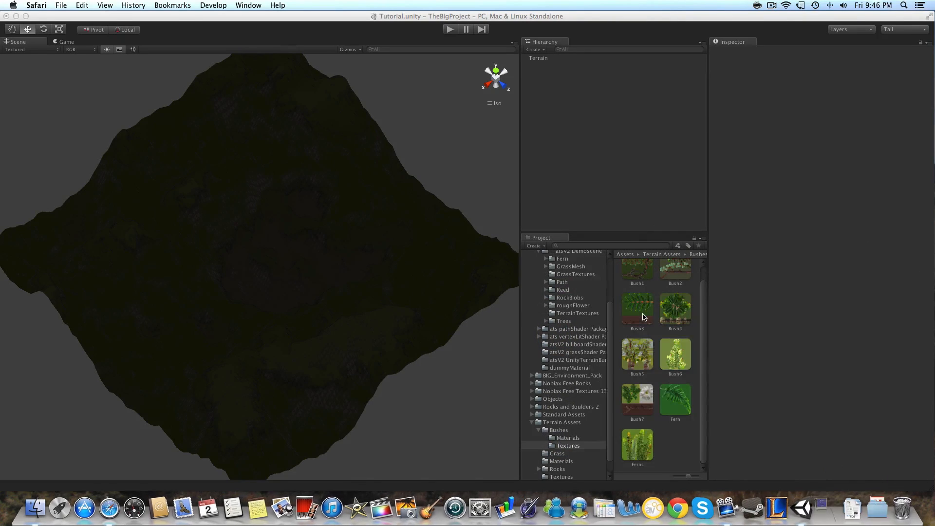
Step: Launch CrazyBump and open the 'cliff' rock photograph to generate its normal map
left_click(816, 508)
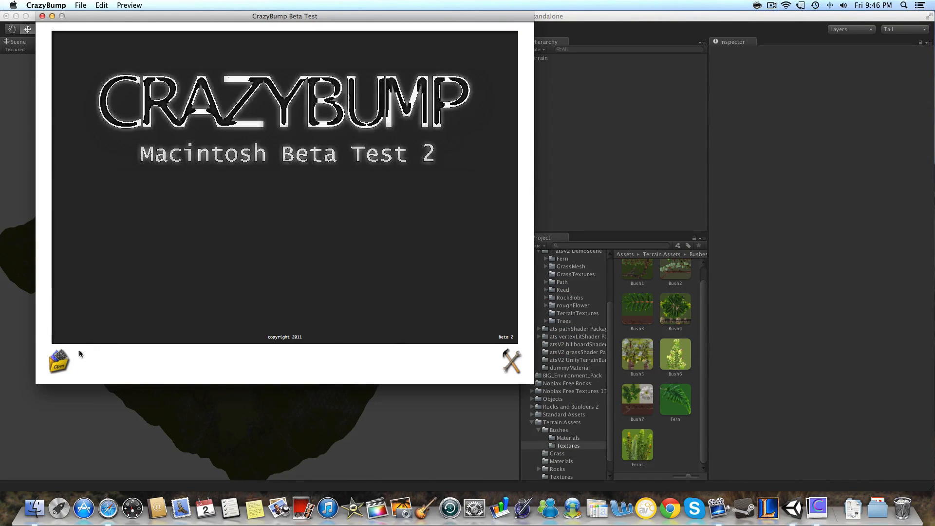
left_click(58, 361)
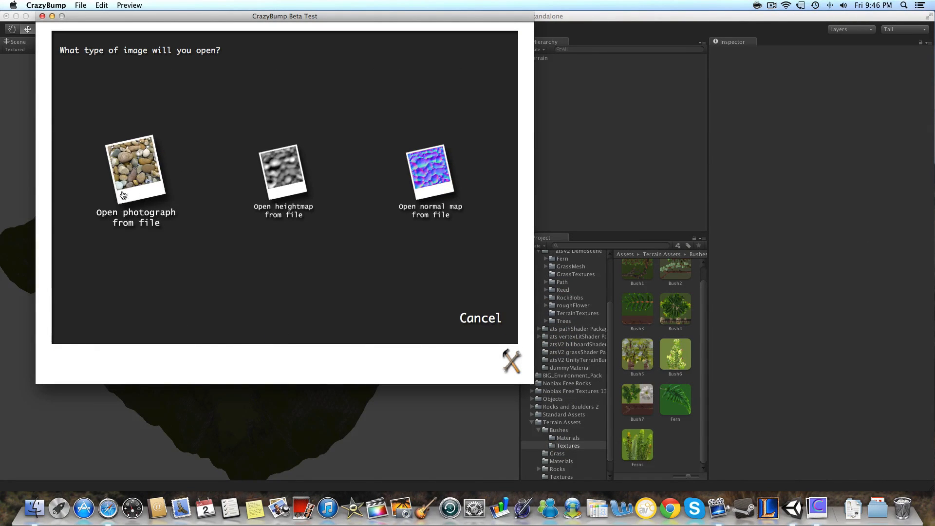
left_click(136, 170)
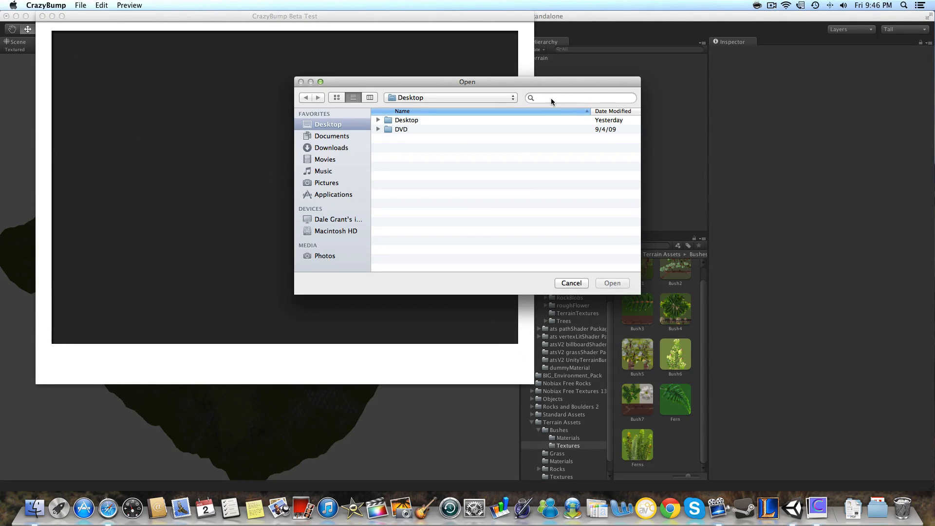
type("cliff")
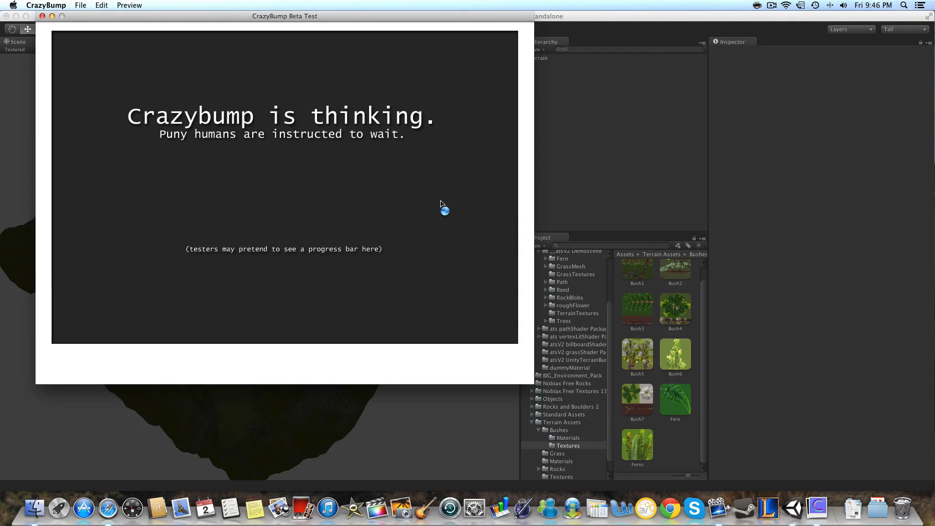
mouse_move(417, 204)
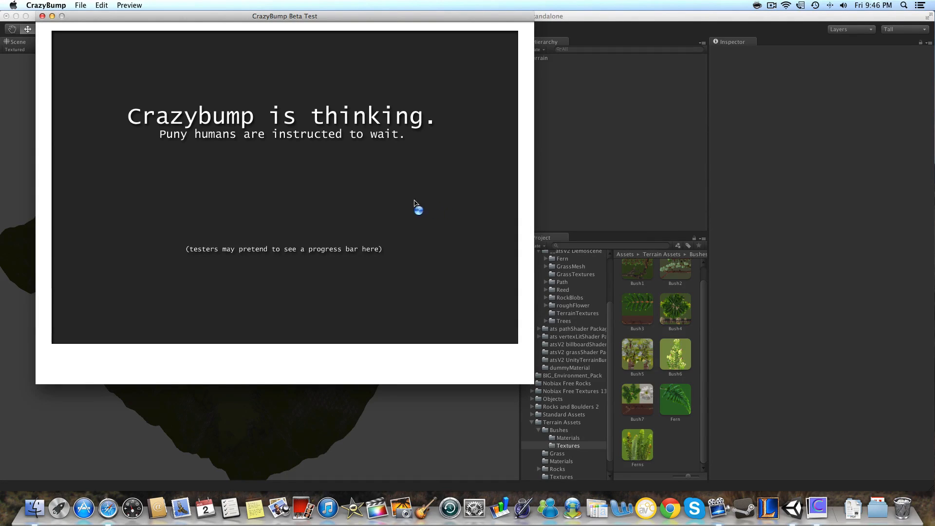
mouse_move(285, 215)
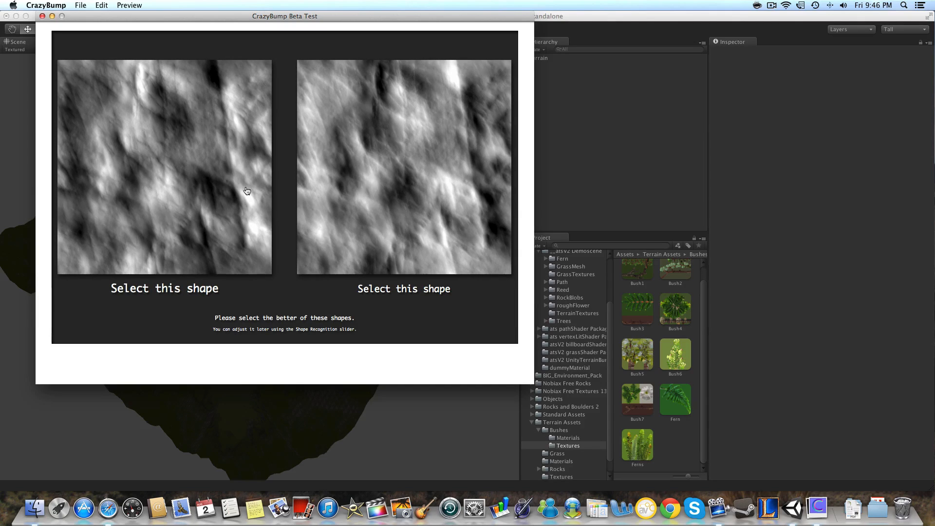
mouse_move(349, 189)
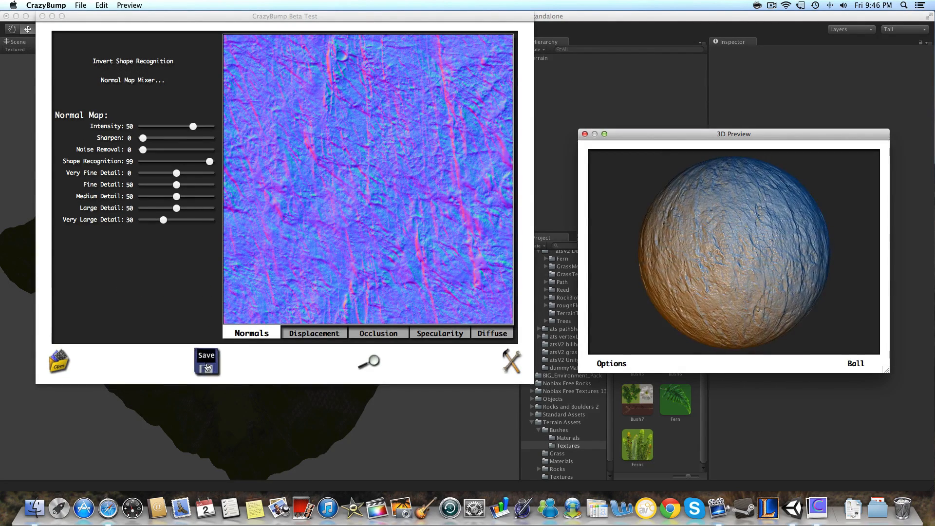
Step: Save the cliff normals to the Desktop as a PNG, then quit CrazyBump
left_click(206, 361)
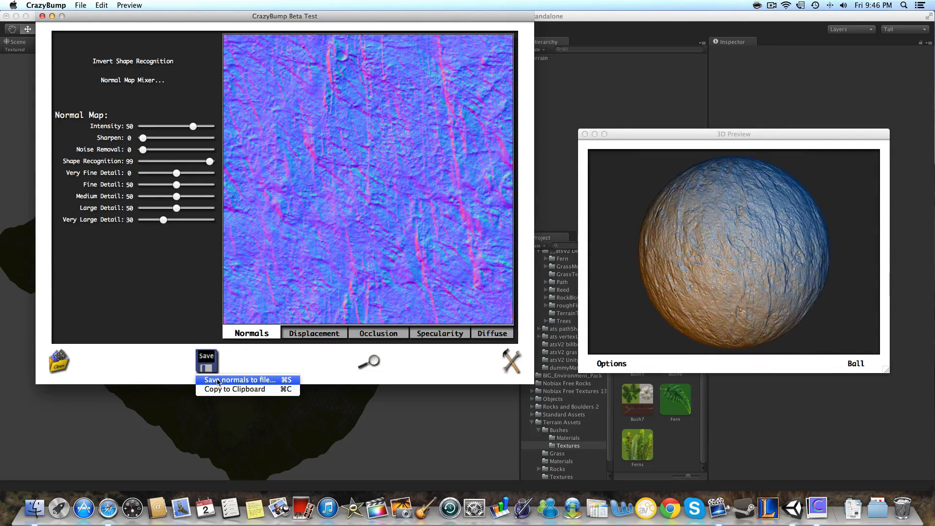
left_click(240, 380)
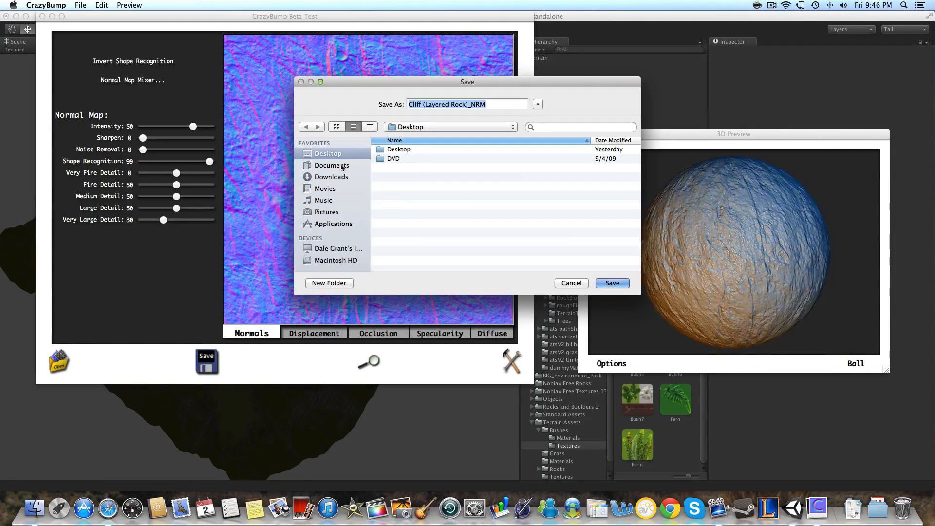
left_click(612, 283)
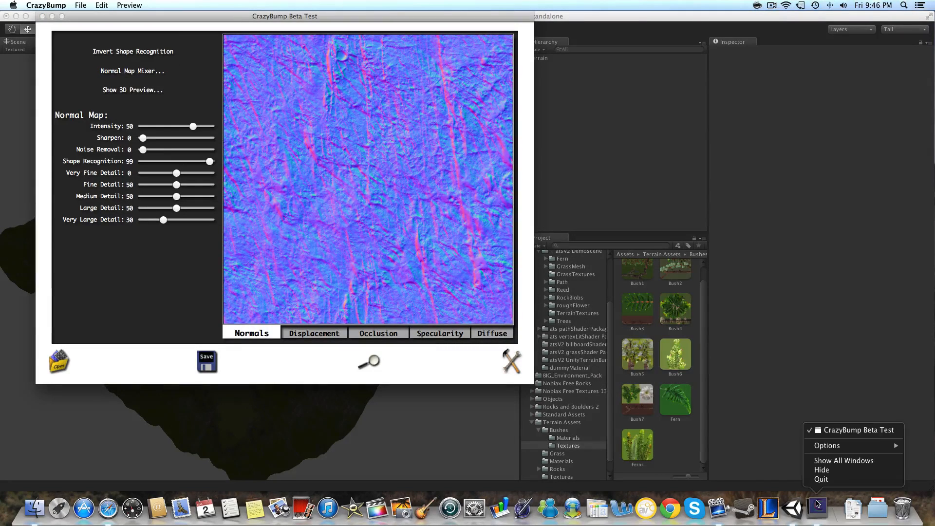
left_click(822, 470)
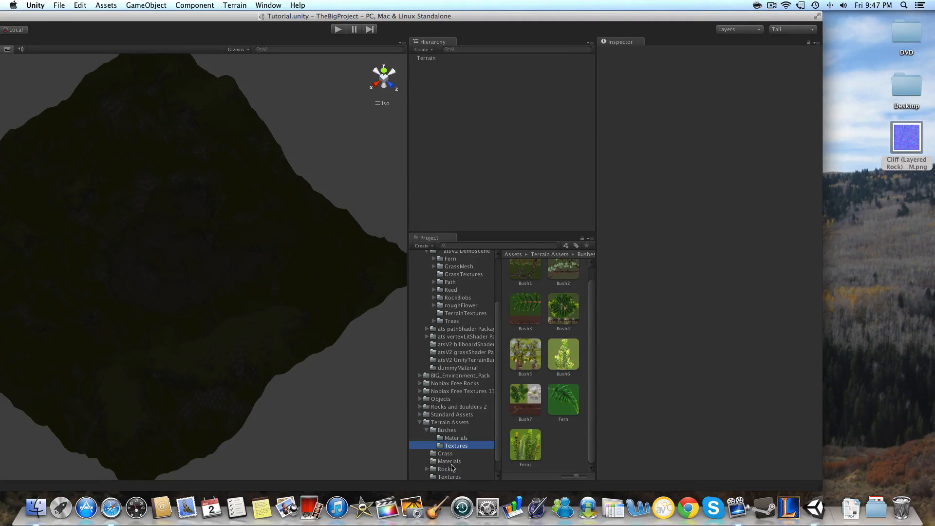
Step: Set Cliff (Layered Rock)_NRM's texture type to Normal map with Create from Grayscale off
left_click(449, 477)
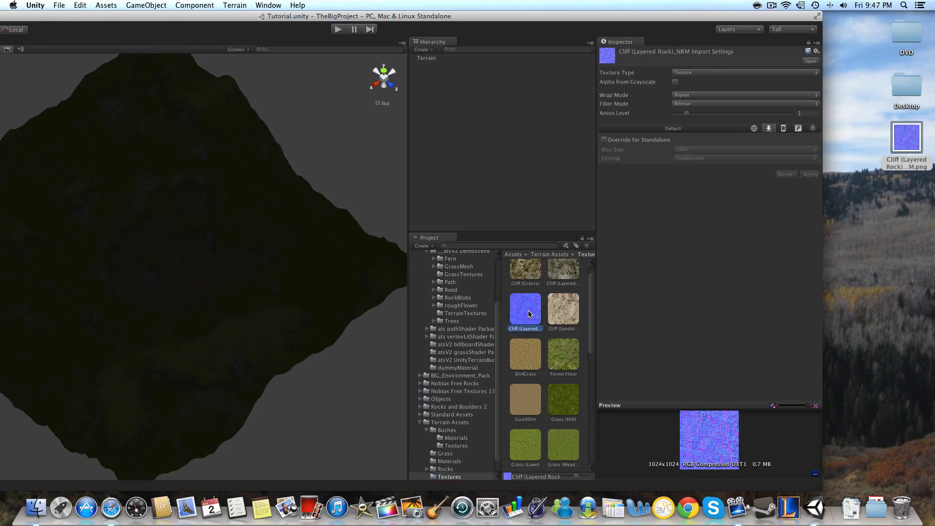
mouse_move(432, 39)
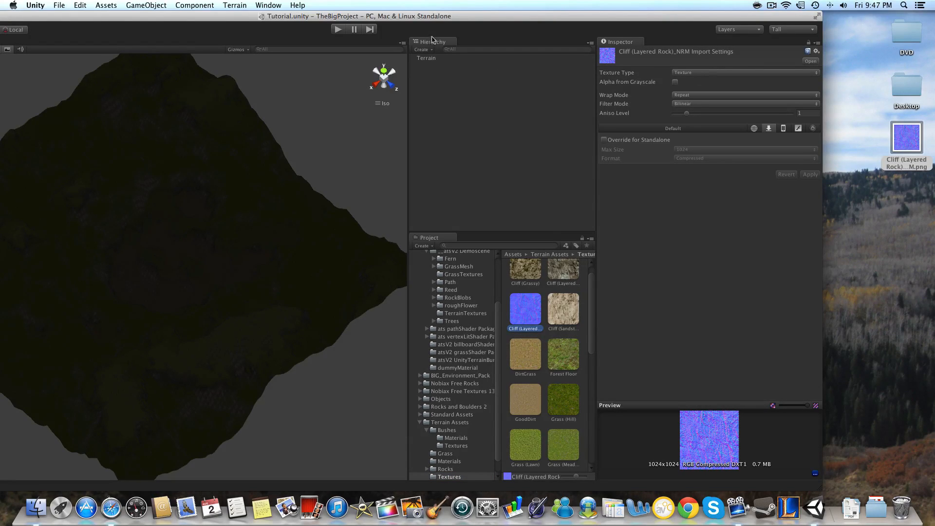
mouse_move(693, 76)
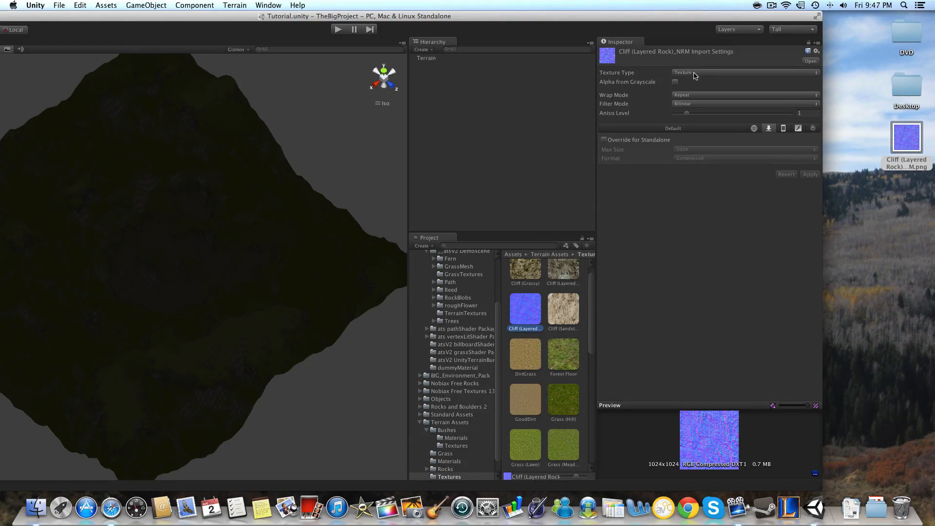
left_click(744, 72)
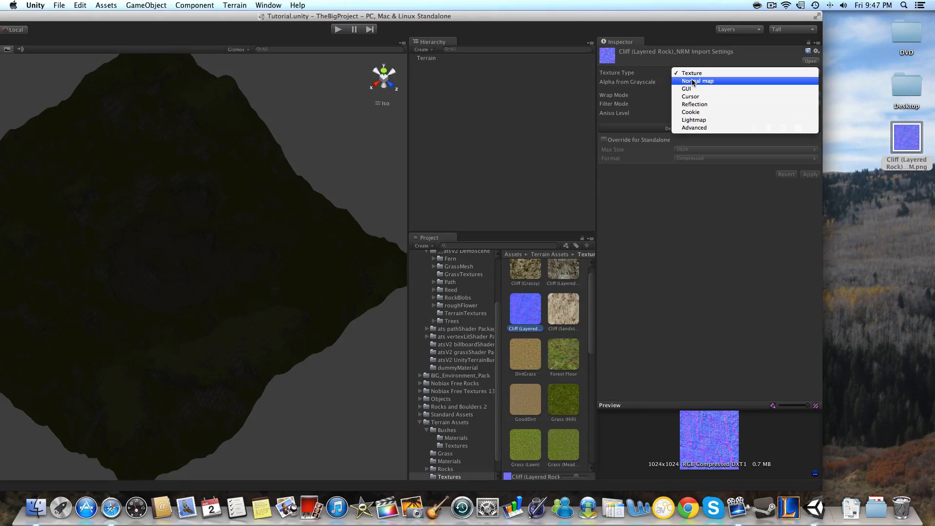
left_click(696, 80)
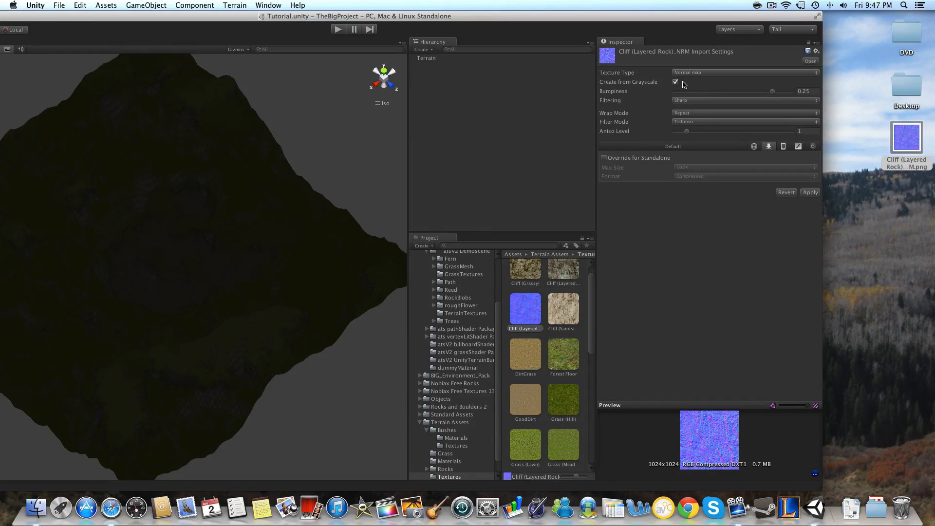
left_click(675, 82)
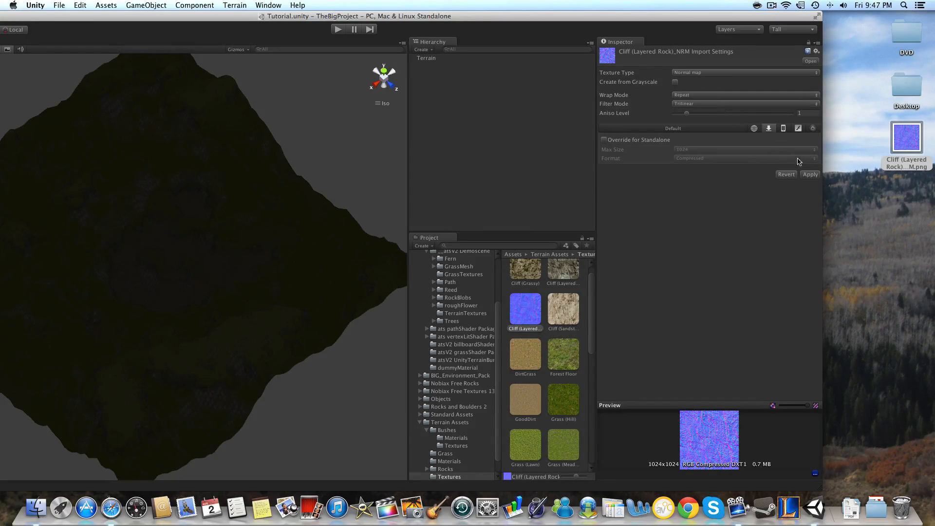
mouse_move(589, 14)
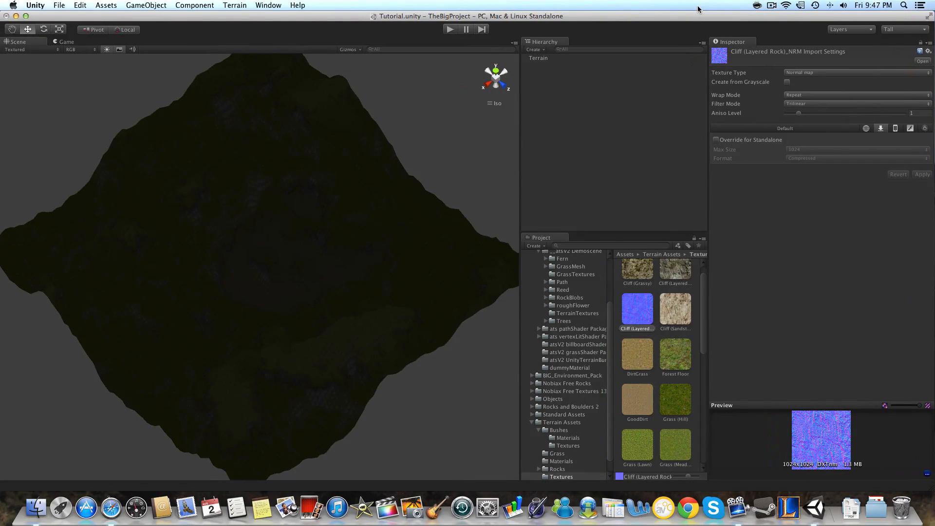
Step: Create a Directional Light from GameObject > Create Other with the terrain selected
left_click(537, 58)
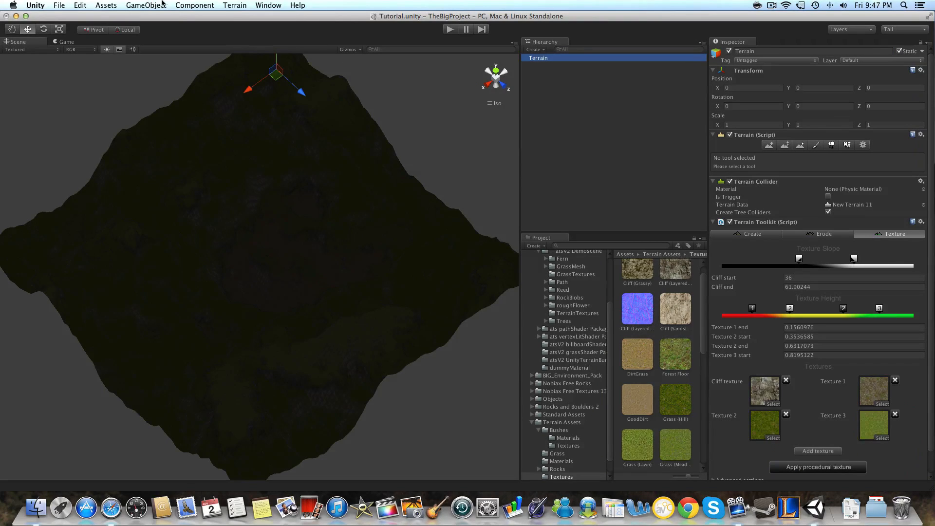
left_click(146, 5)
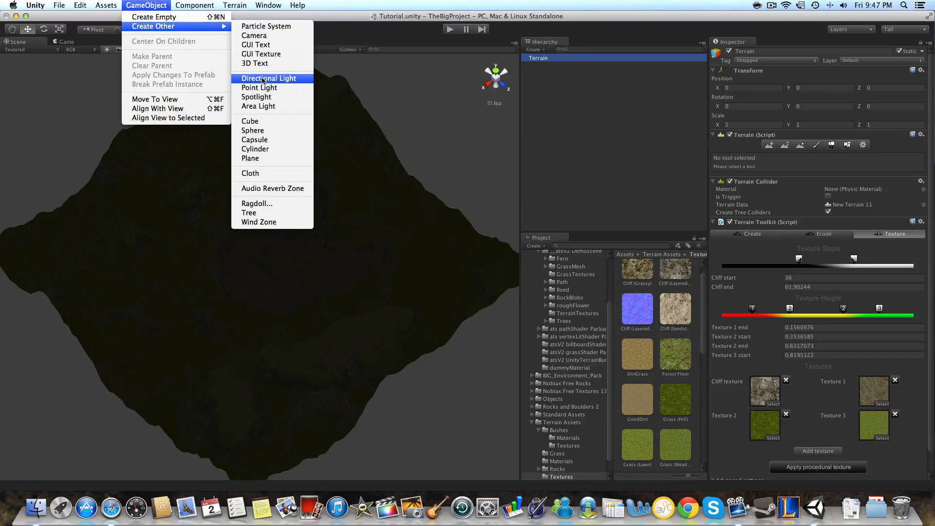
left_click(268, 78)
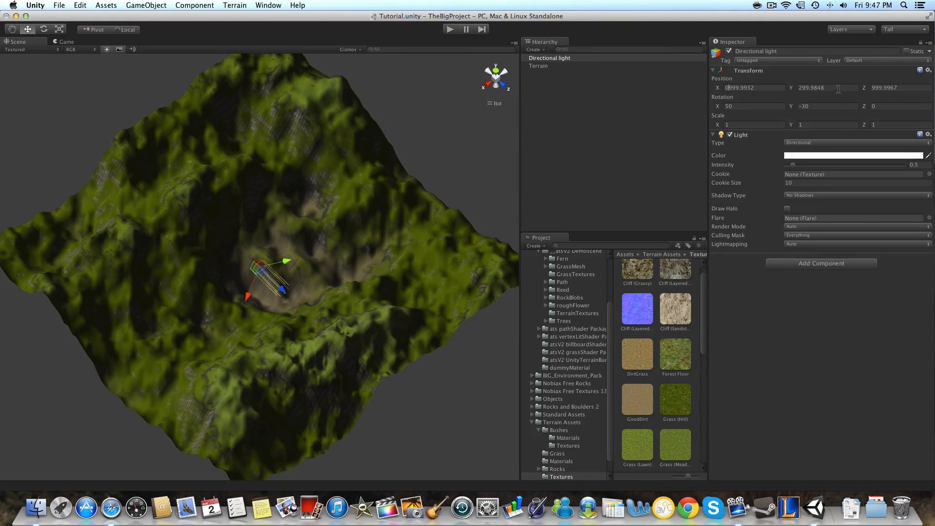
Step: Edit the light's Position value, then rotate it to tilt down onto the terrain
triple_click(748, 88)
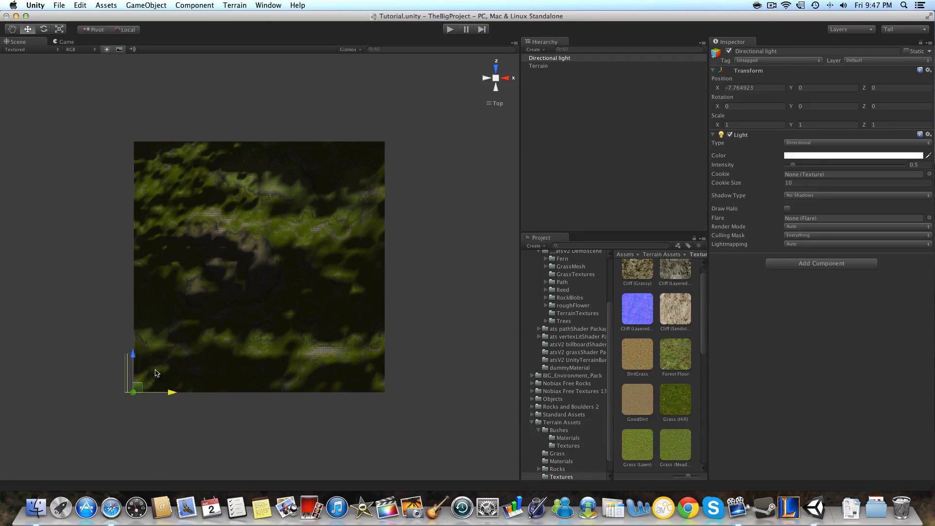
mouse_move(133, 358)
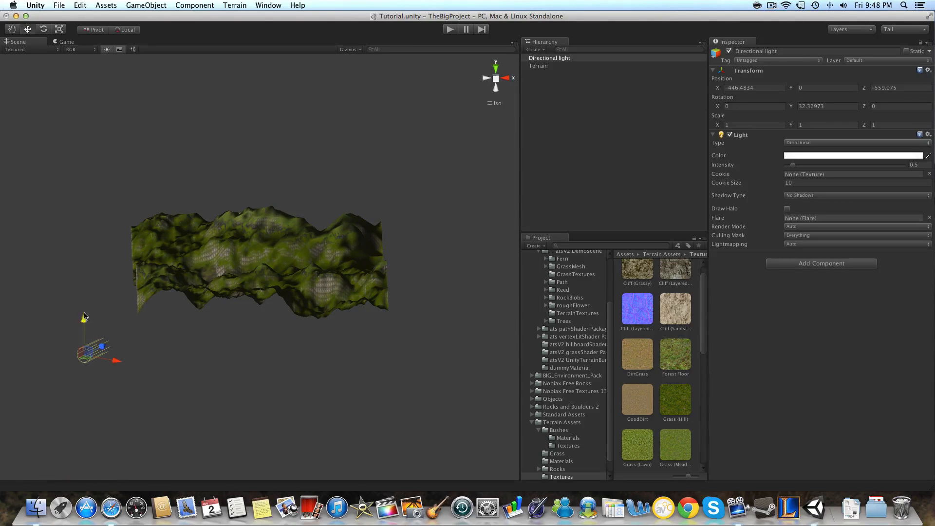
left_click(43, 29)
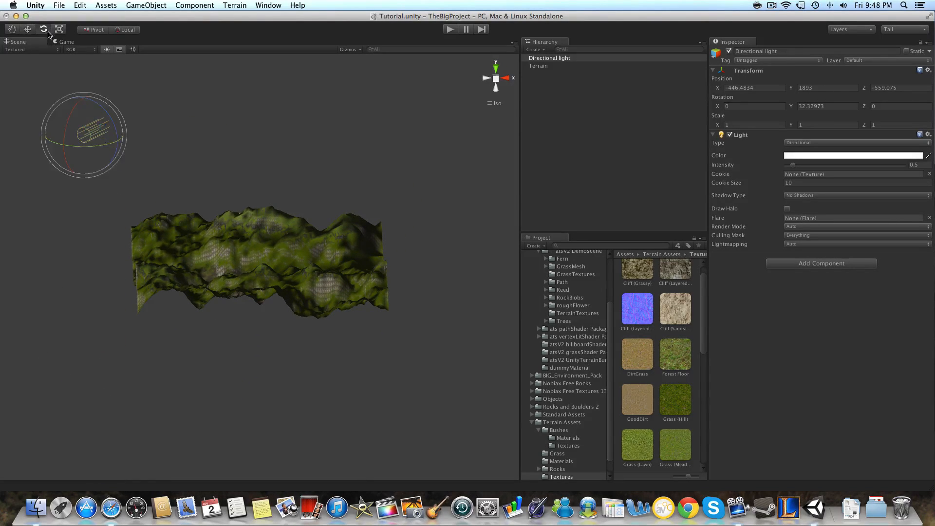
left_click_drag(83, 134, 70, 80)
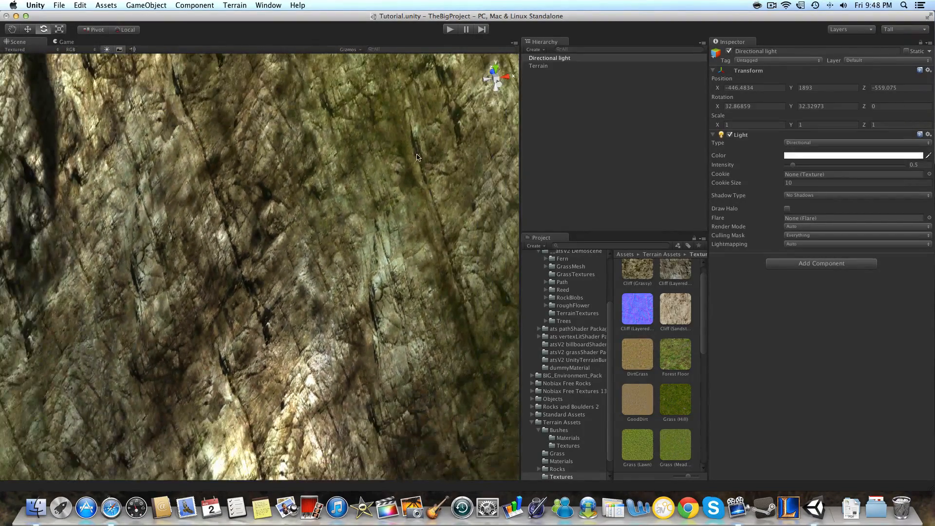
mouse_move(533, 432)
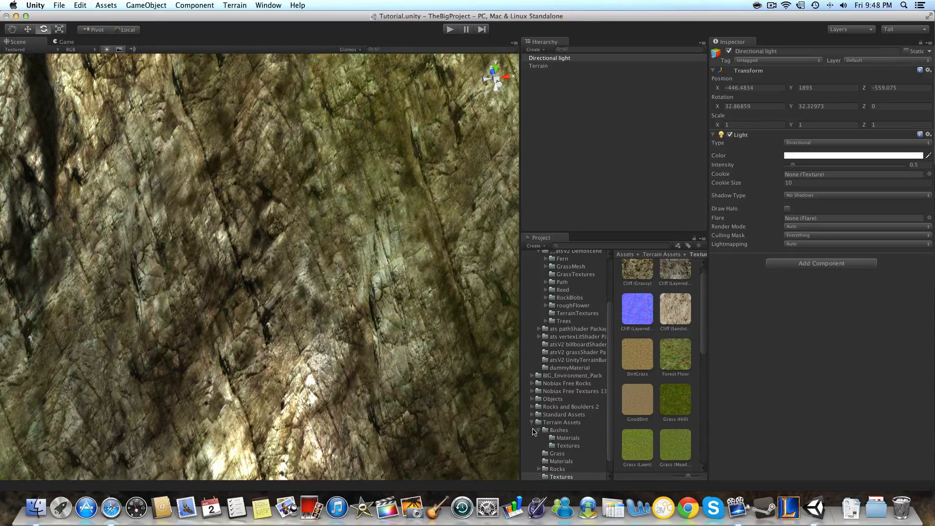
Step: Create and name the 'Terrain 1' material inside the Terrain Assets folder
left_click(560, 461)
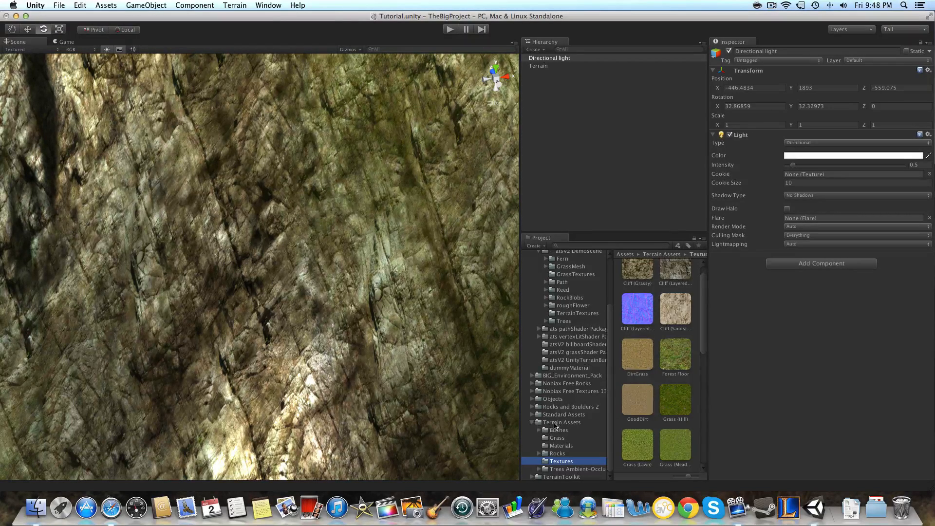
left_click(560, 422)
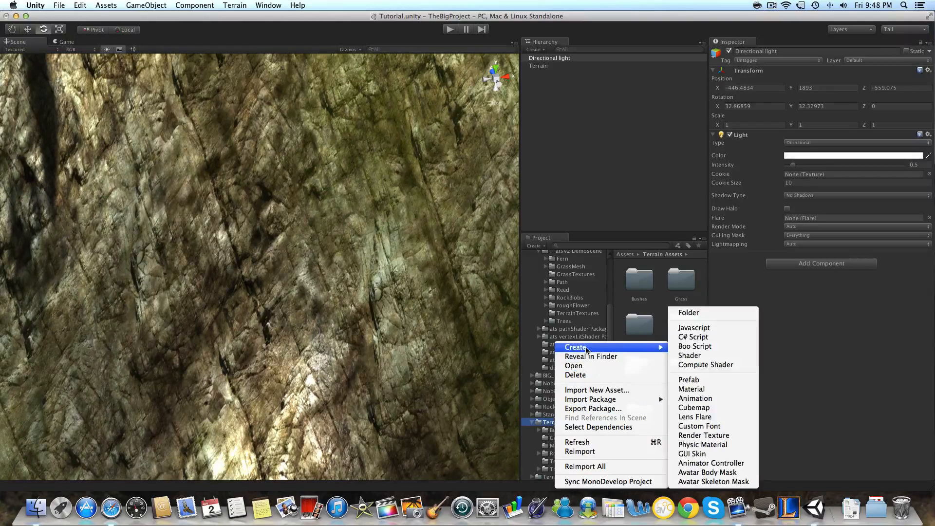
mouse_move(691, 389)
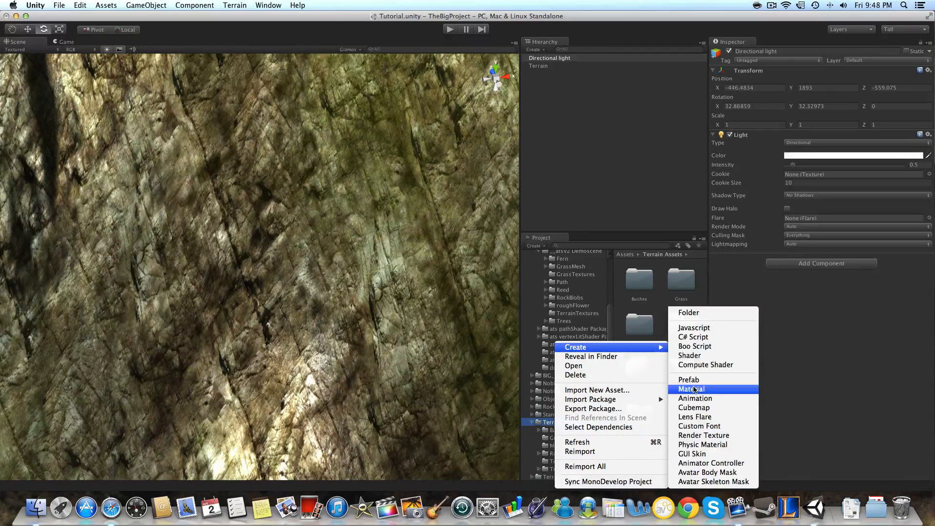
left_click(690, 388)
type("Terrain")
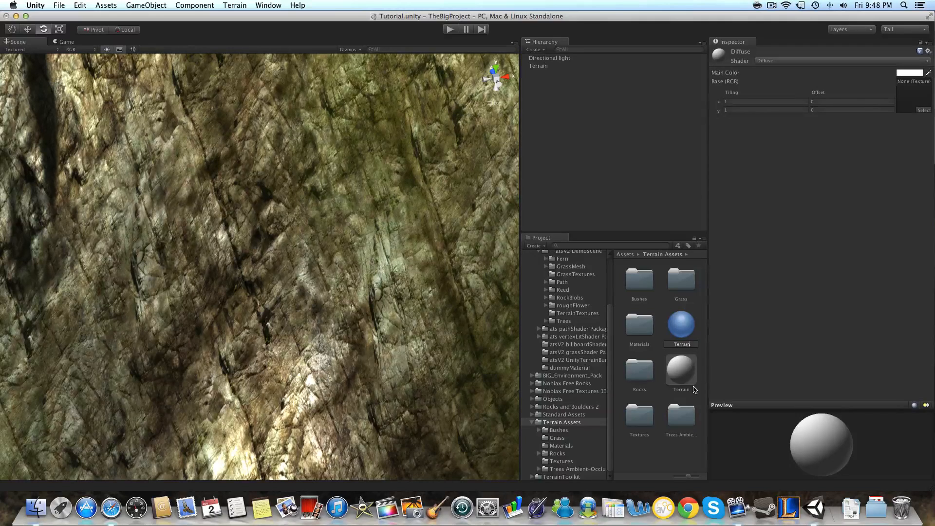
left_click(680, 370)
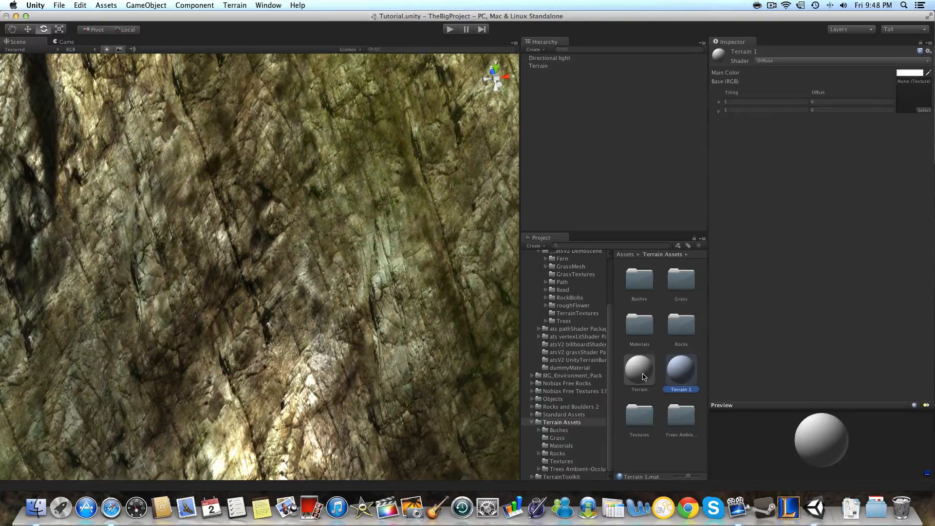
left_click(638, 368)
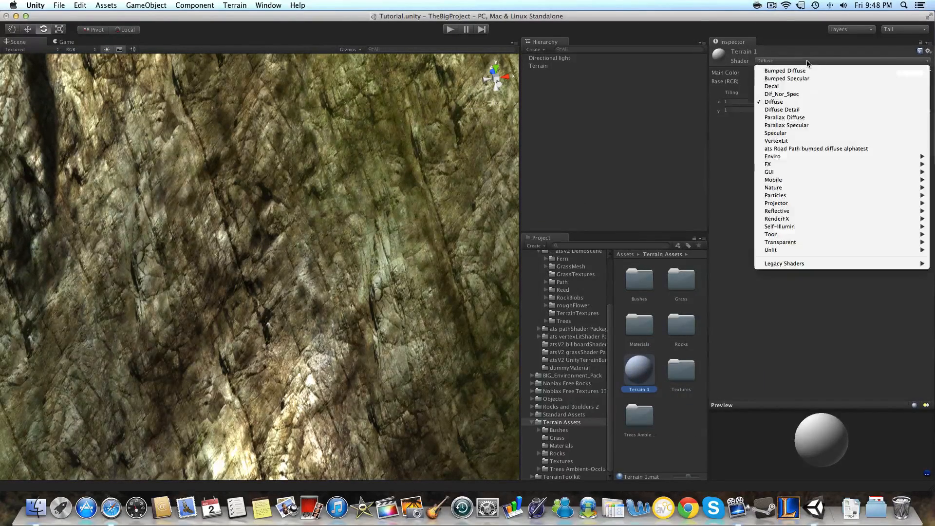
mouse_move(773, 187)
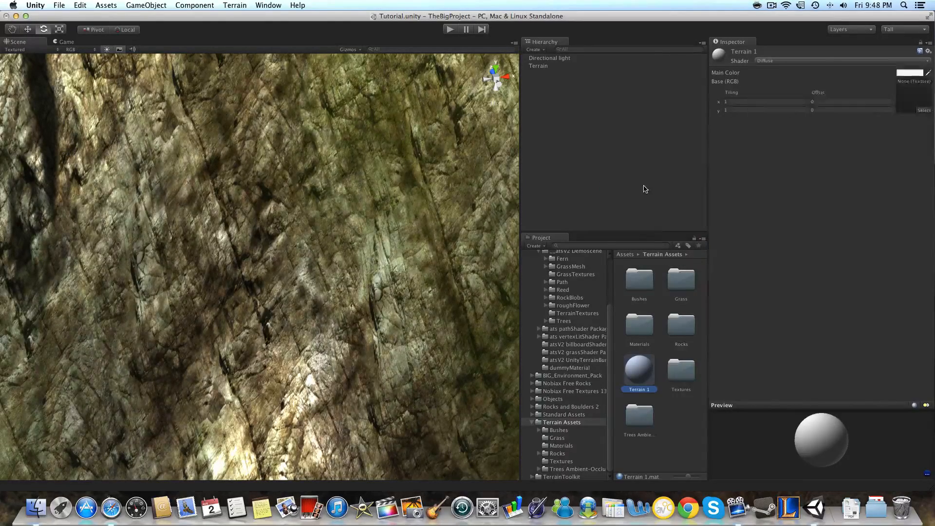
Step: Apply the Nature/Terrain/Bumped Specular shader to Terrain 1 and open its specular colour
left_click(828, 60)
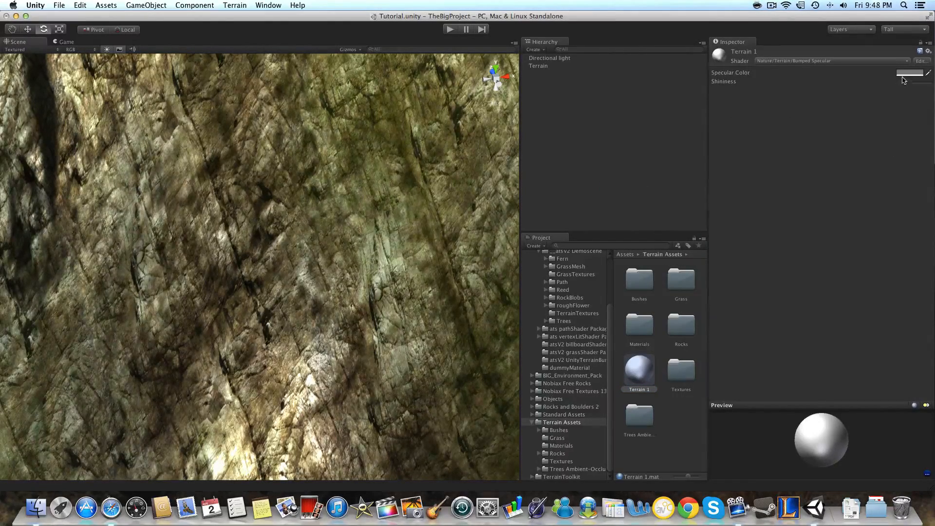
left_click(909, 72)
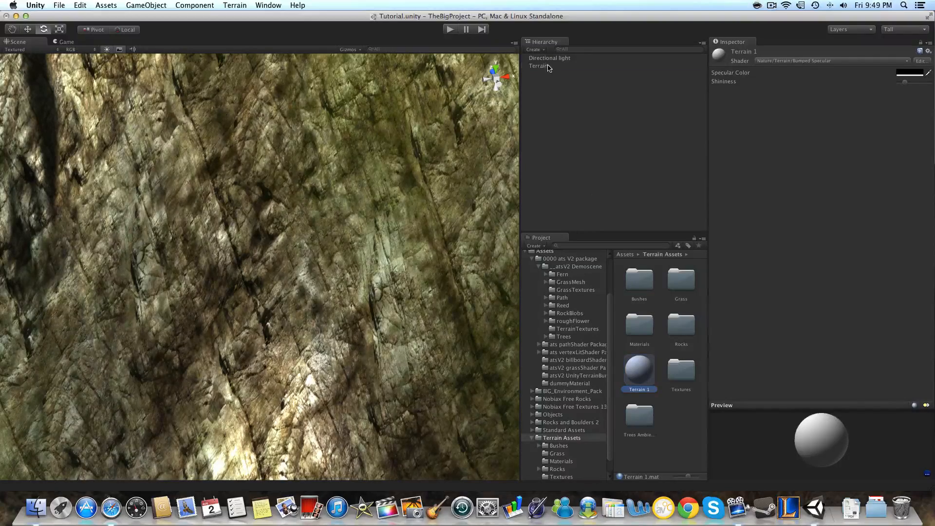
Step: Use Terrain 1 on the terrain and drag its specular colour to pure black
left_click(538, 66)
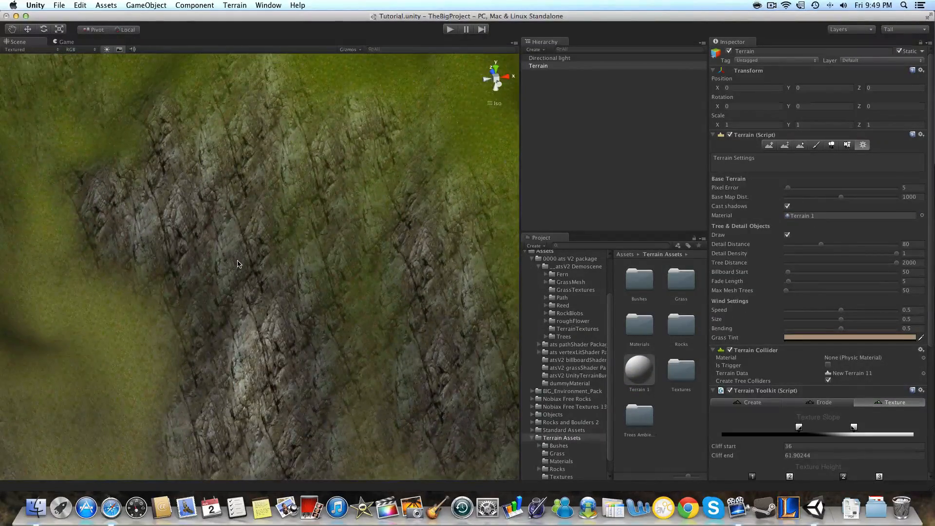
left_click(638, 369)
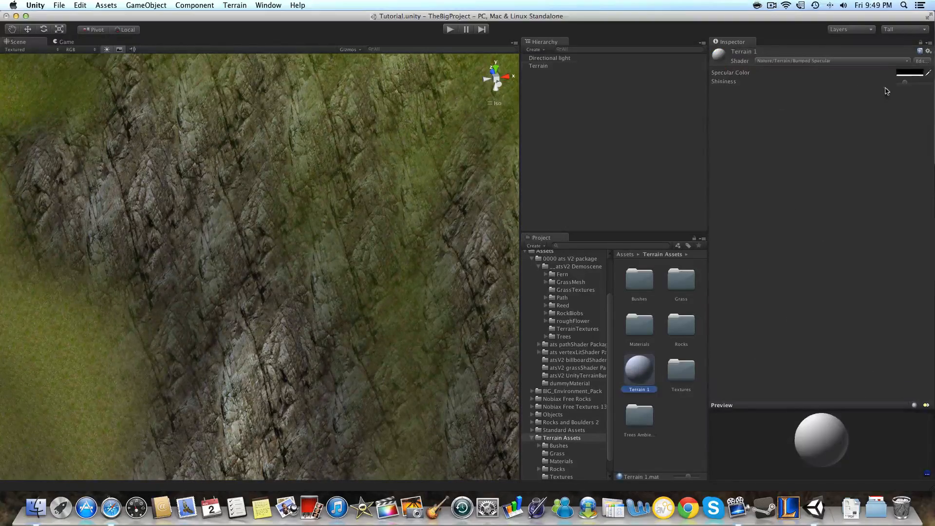
left_click(909, 72)
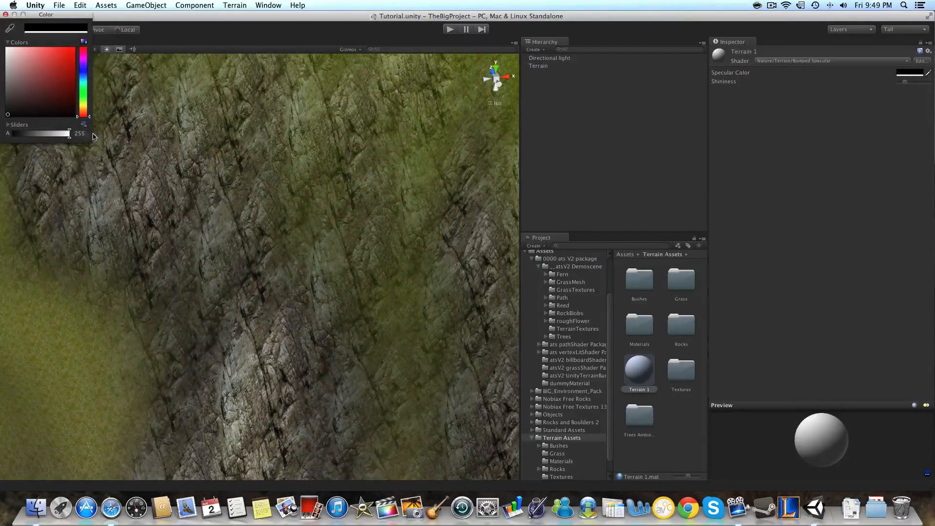
left_click_drag(8, 115, 8, 96)
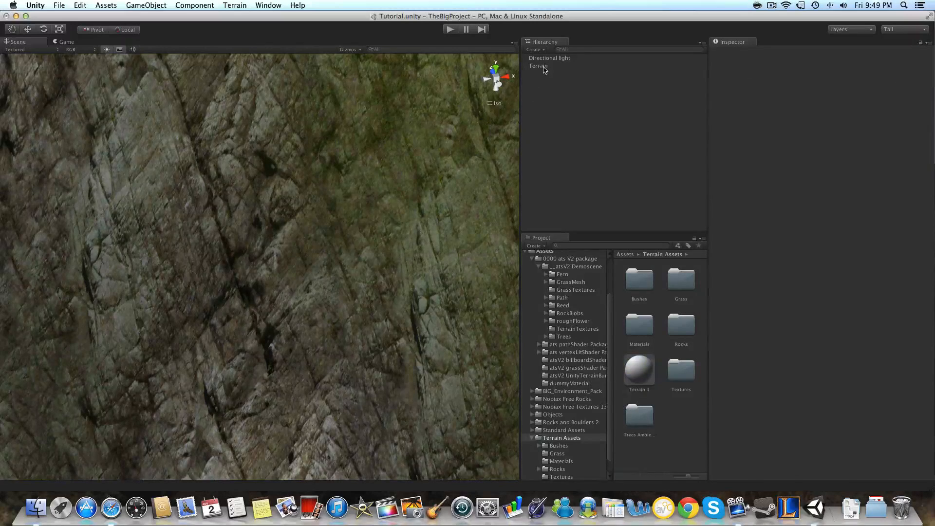
Step: Assign the Cliff (Layered Rock) normal map to the first terrain texture and apply it
left_click(538, 66)
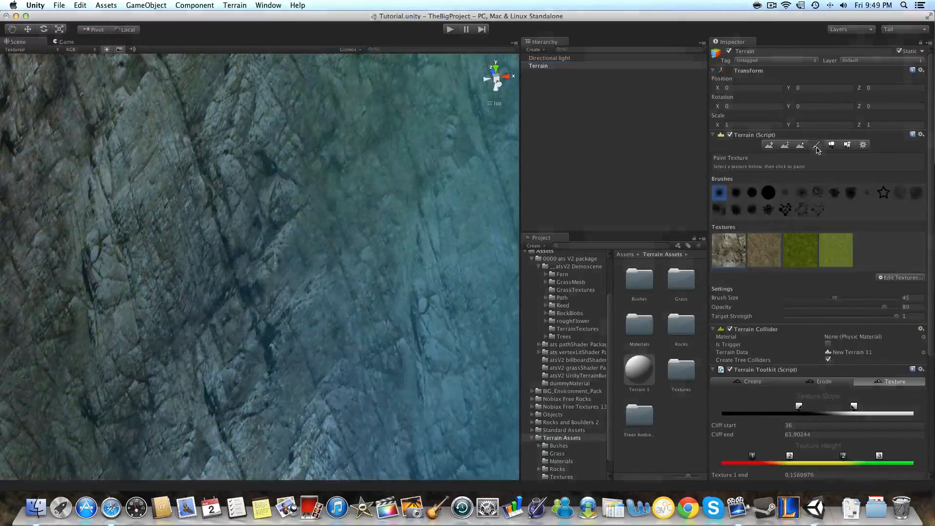
left_click(899, 277)
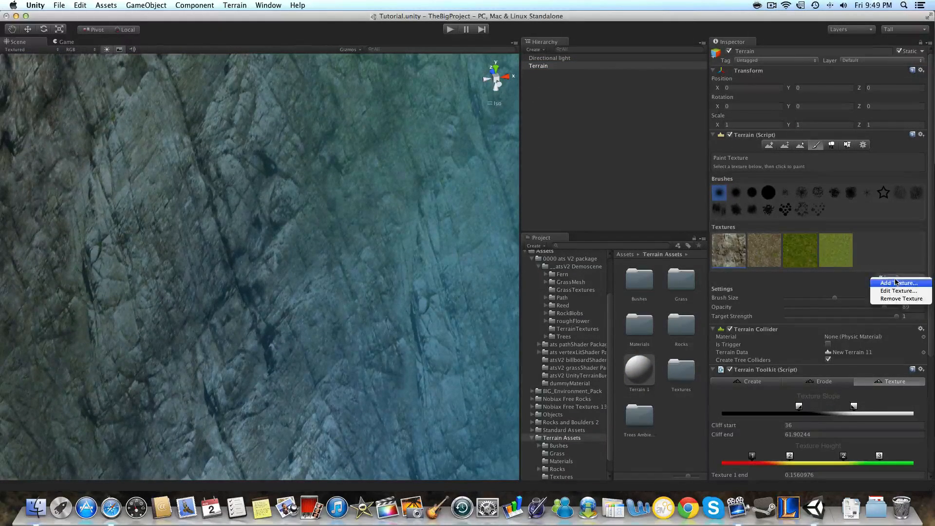
left_click(897, 283)
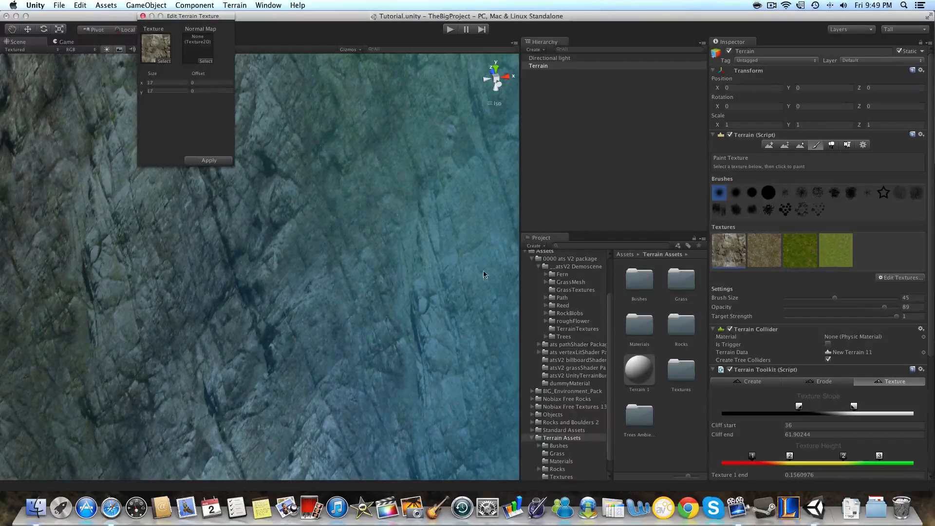
left_click(561, 467)
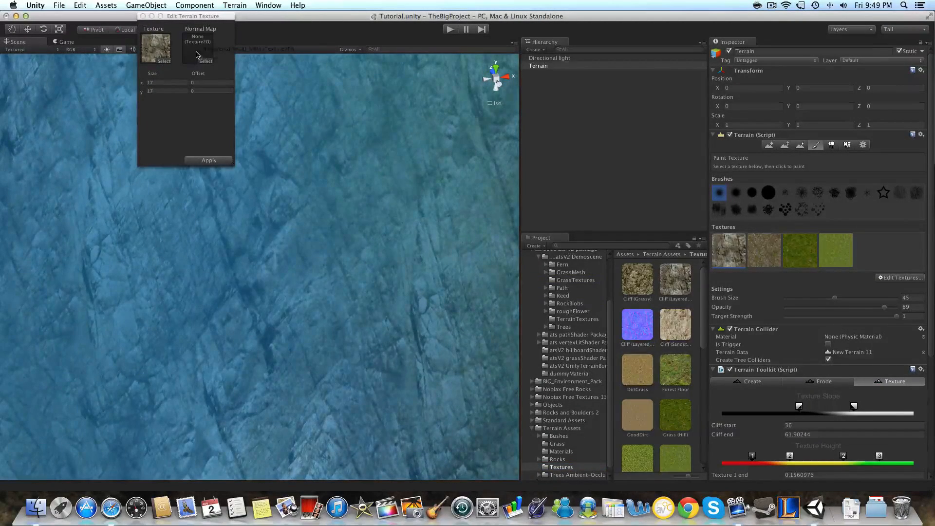
left_click(205, 61)
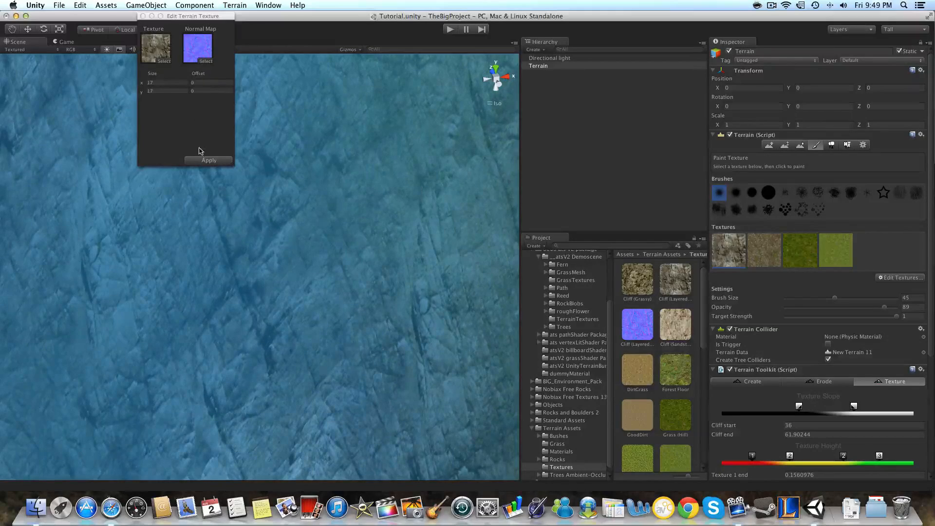
left_click(208, 160)
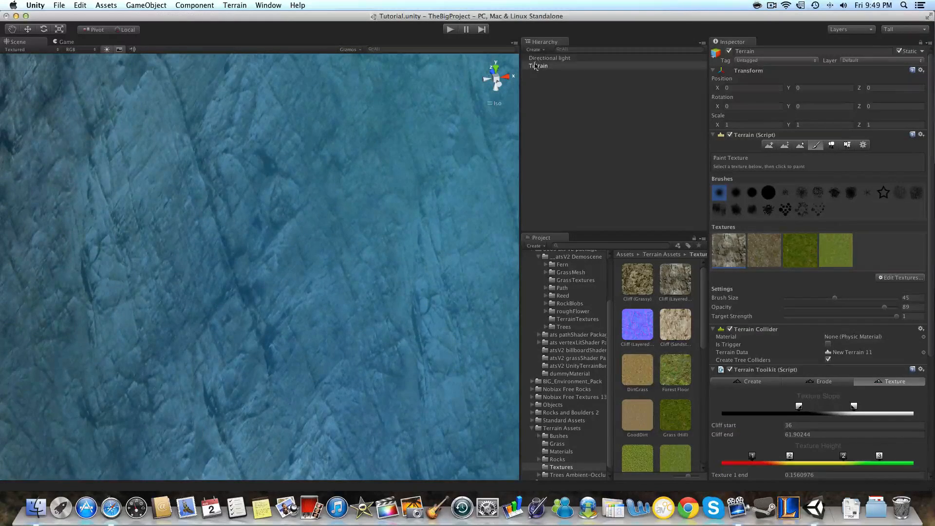
left_click(549, 58)
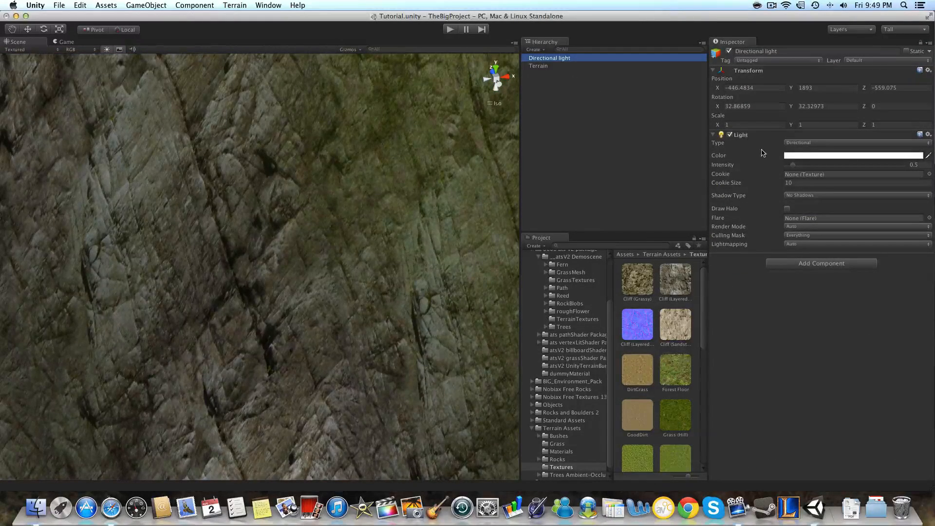
Step: Colour the directional light warm yellow, rotate it to X 70.4, Y 124.2, and reselect Terrain
left_click(852, 154)
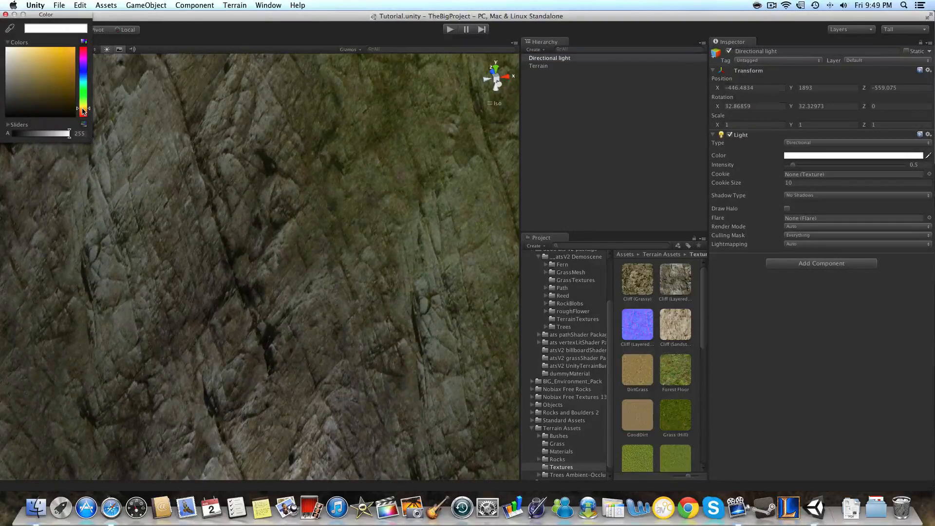
left_click(42, 51)
type("-35.2")
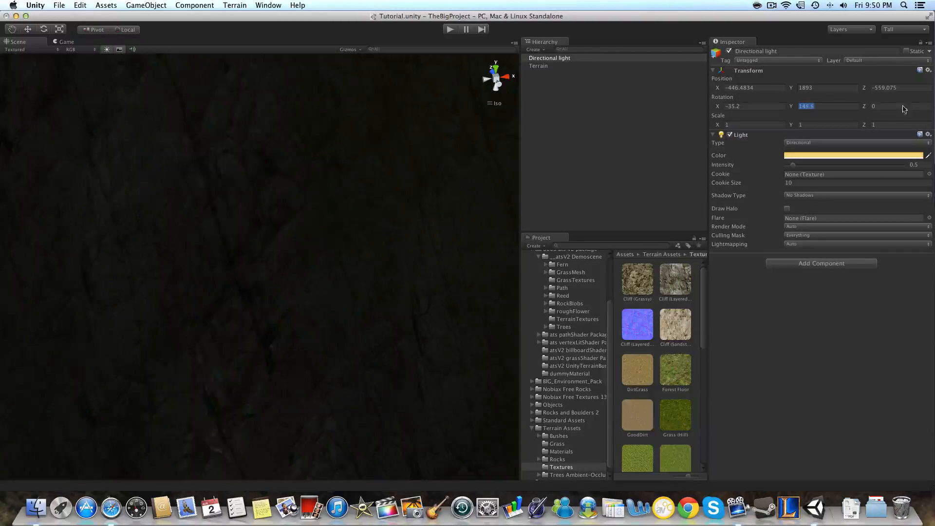
type("124.2")
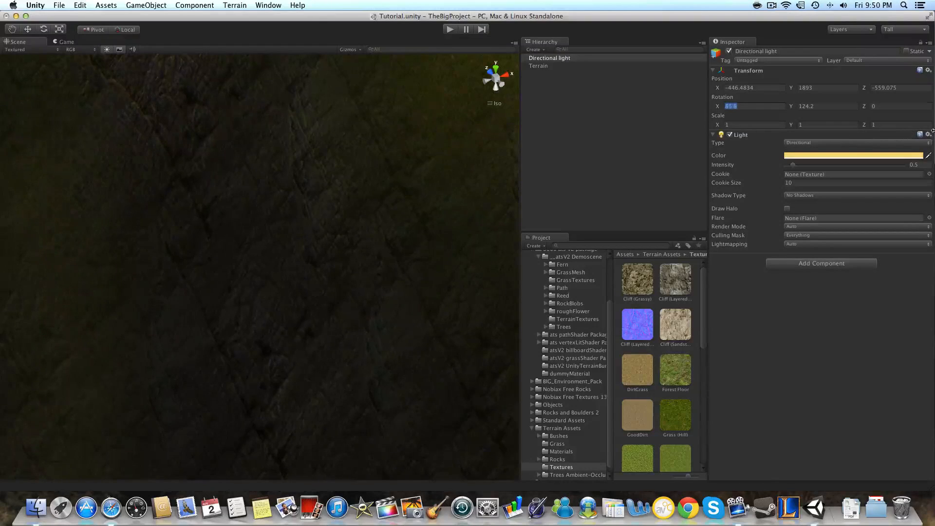
type("70.4")
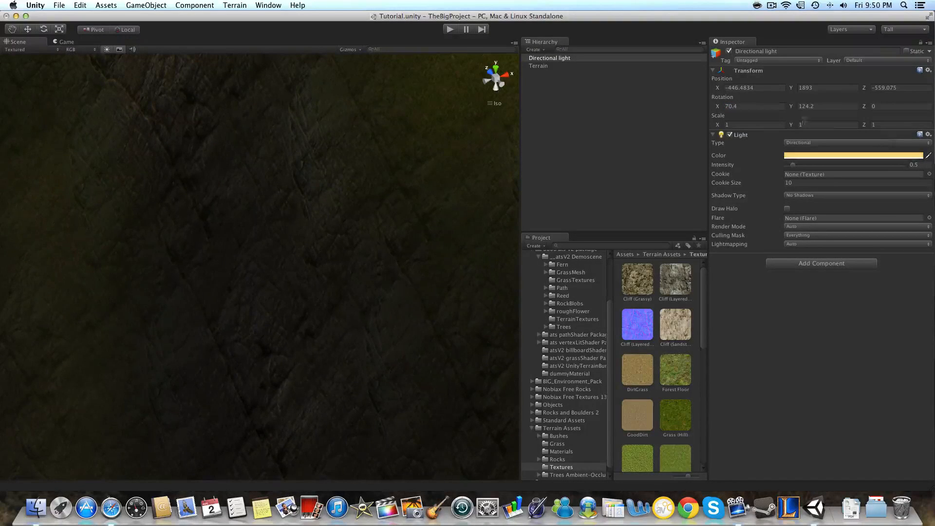
left_click(537, 66)
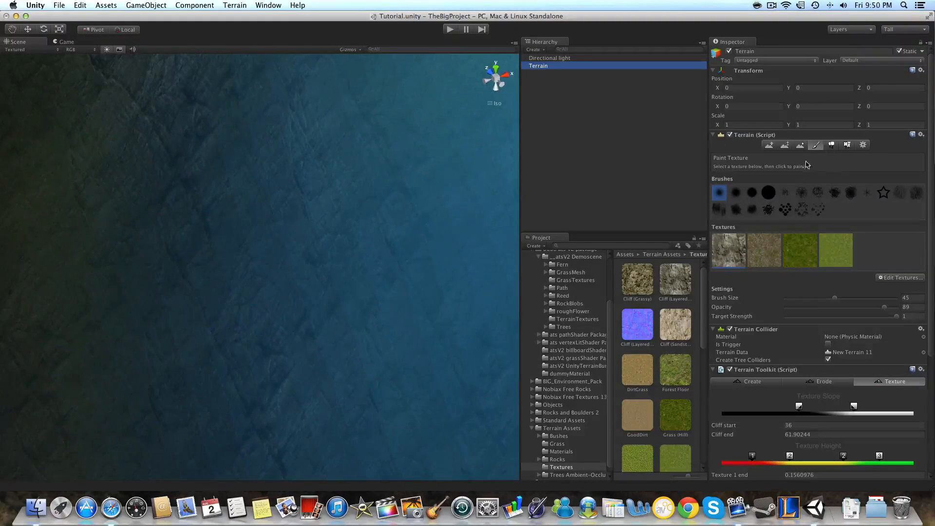
Step: In Edit Texture for the first cliff texture, clear and reassign the blue normal map, then apply
left_click(900, 277)
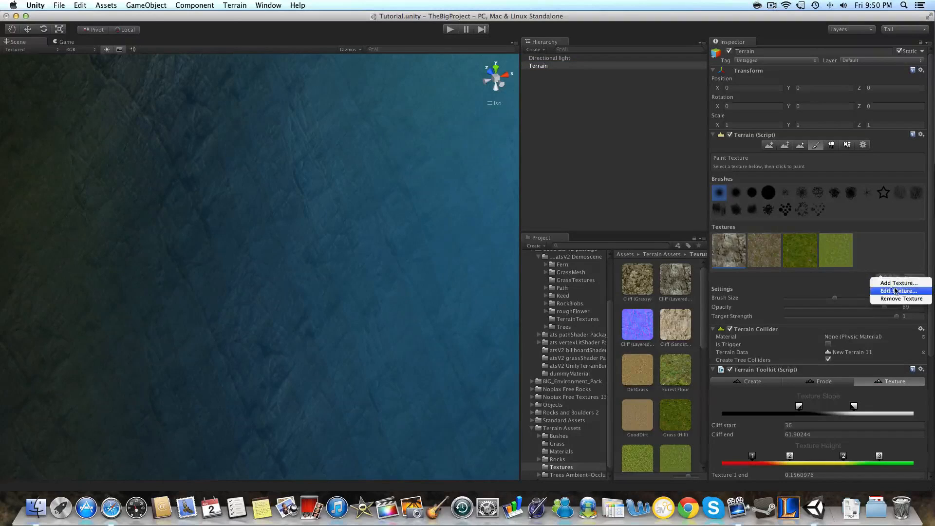
left_click(898, 291)
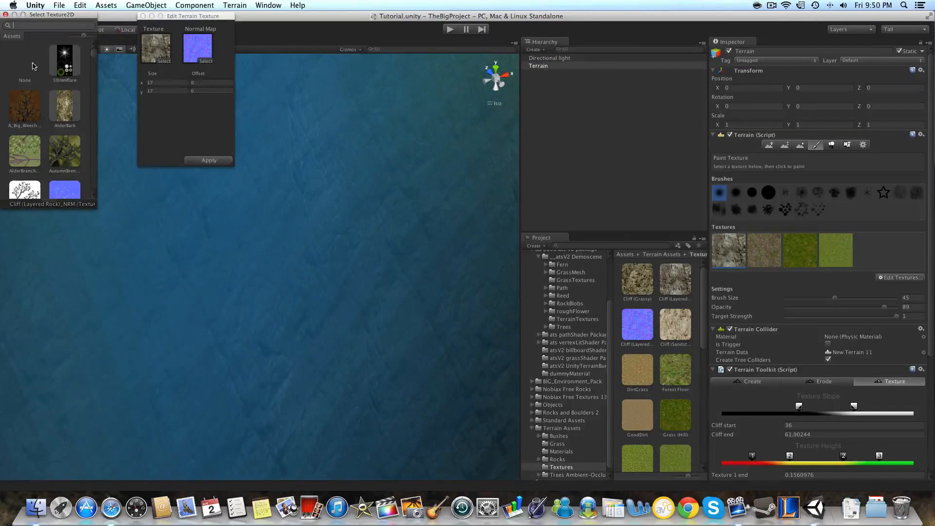
left_click(25, 66)
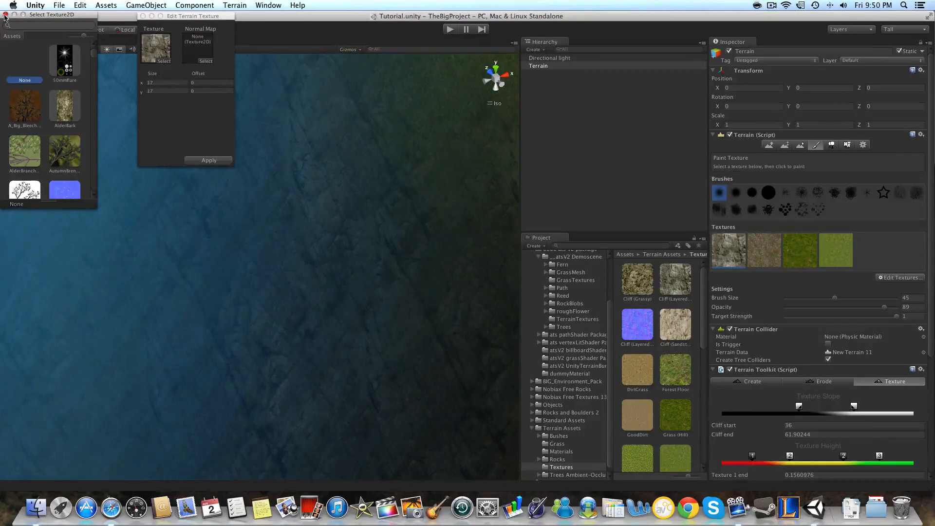
left_click(5, 15)
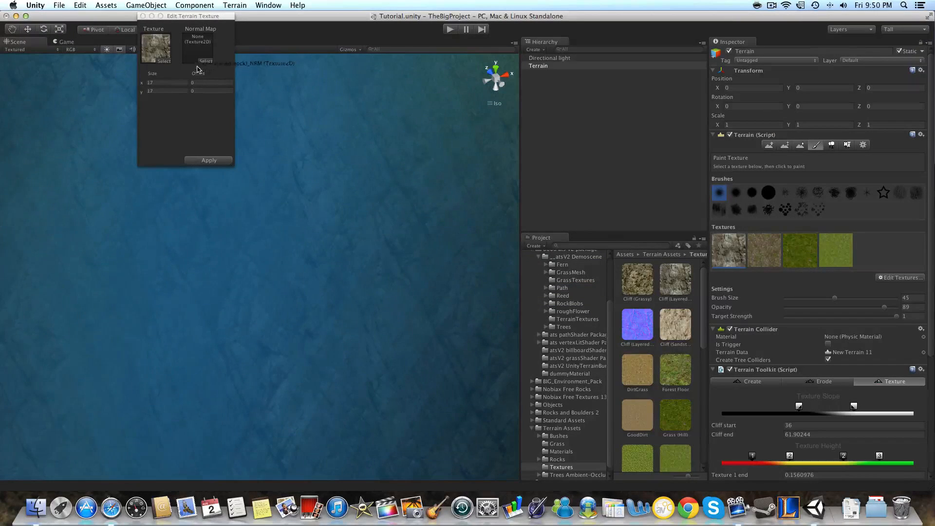
left_click(197, 48)
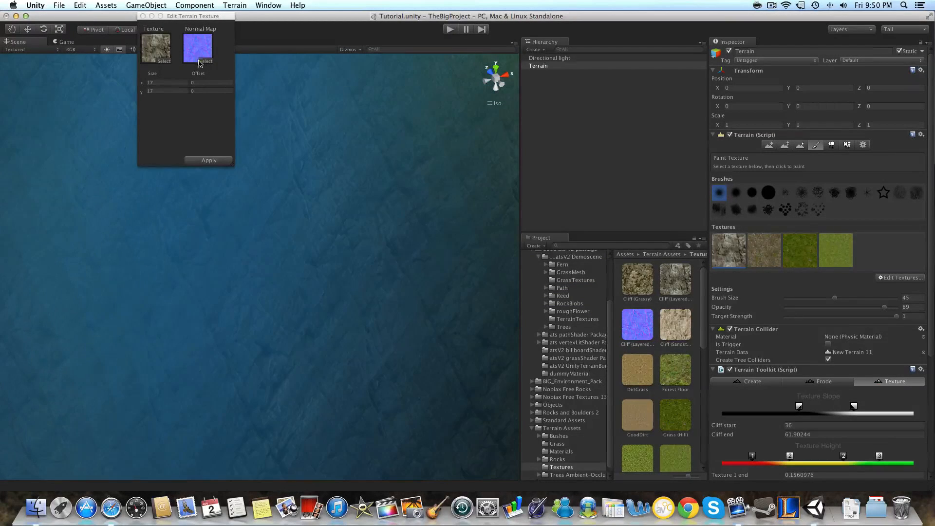
left_click(208, 160)
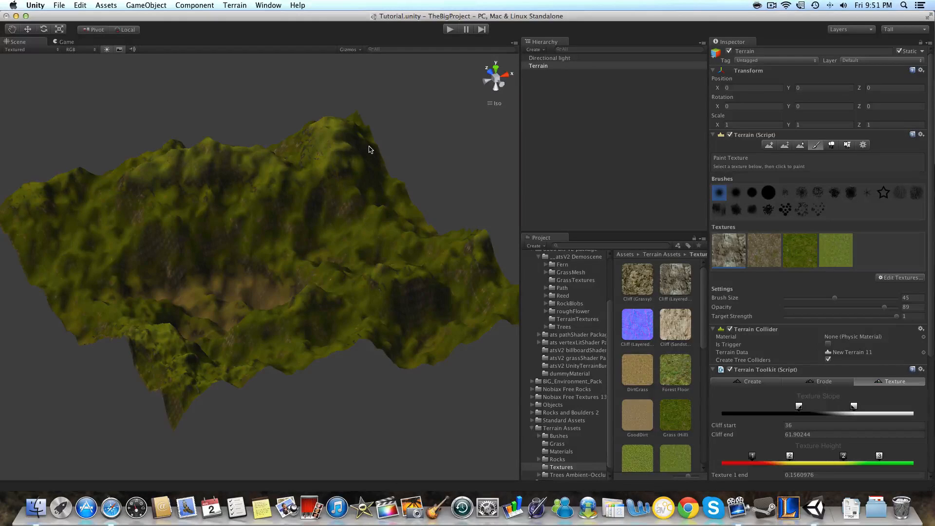
Step: Zoom the Scene view out to show the entire hilly terrain under warm light
left_click(364, 143)
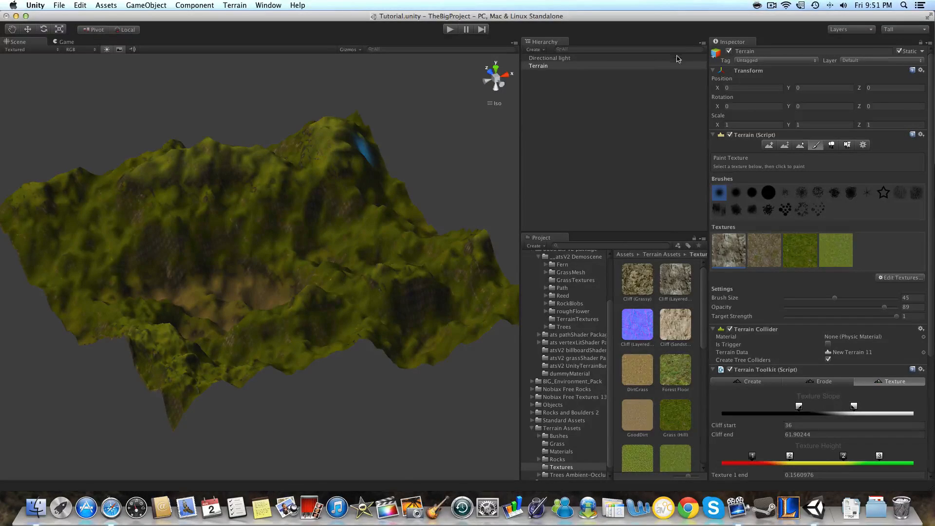